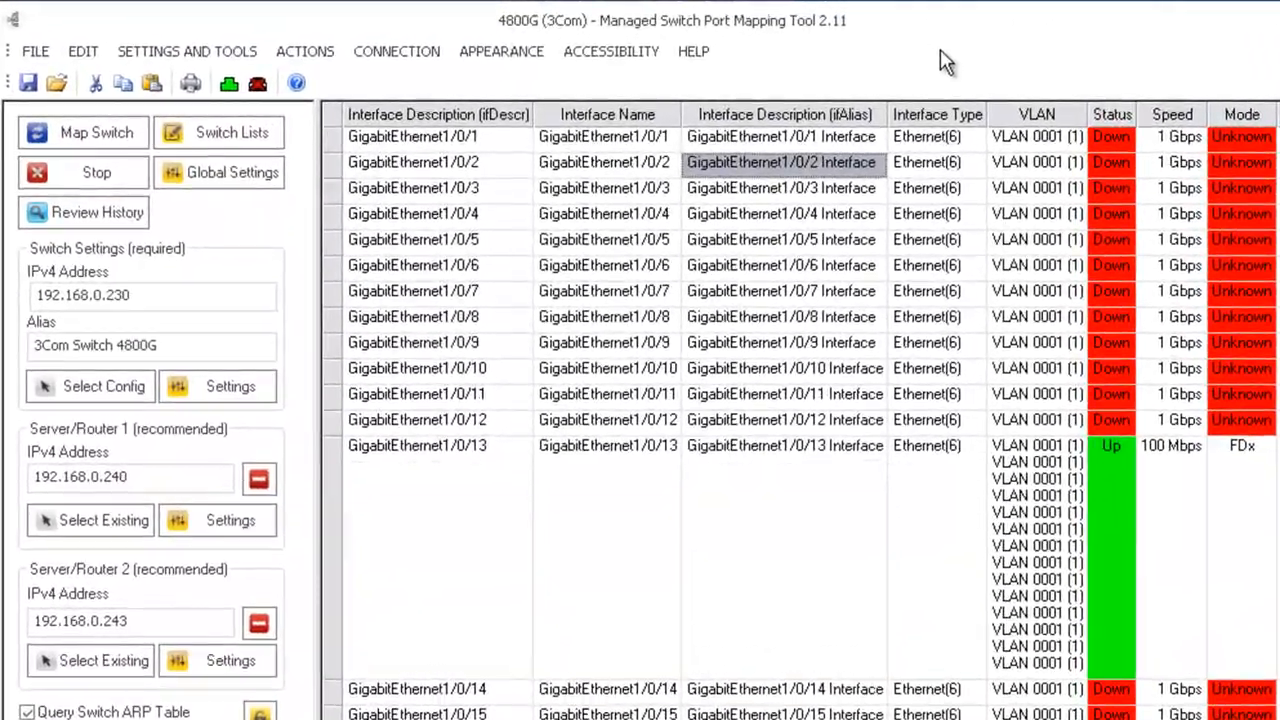
mouse_move(885, 280)
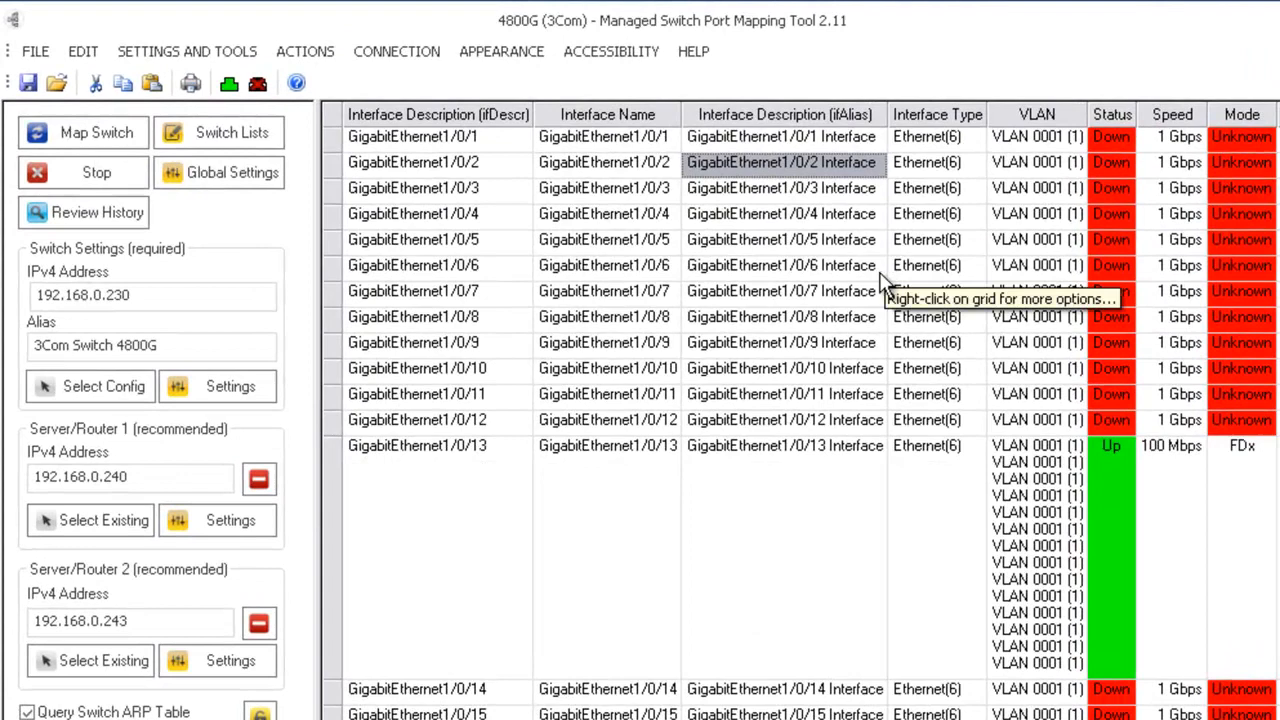
mouse_move(858, 280)
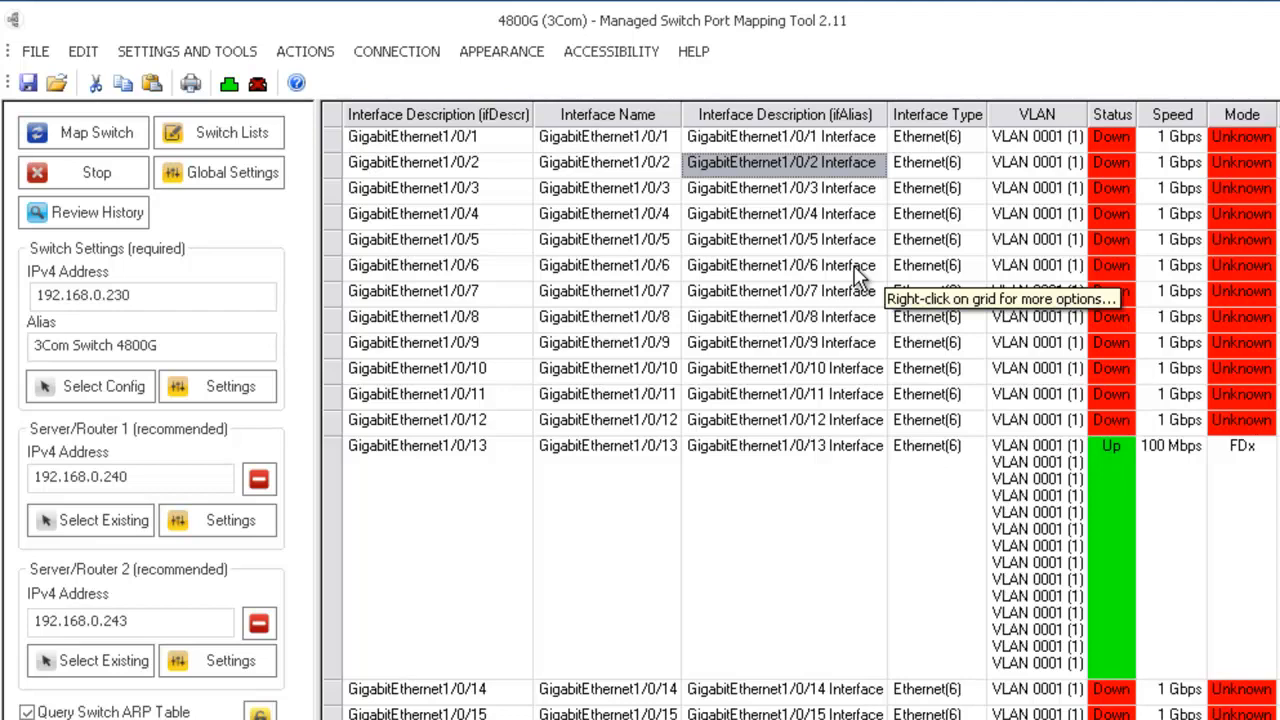
mouse_move(693, 51)
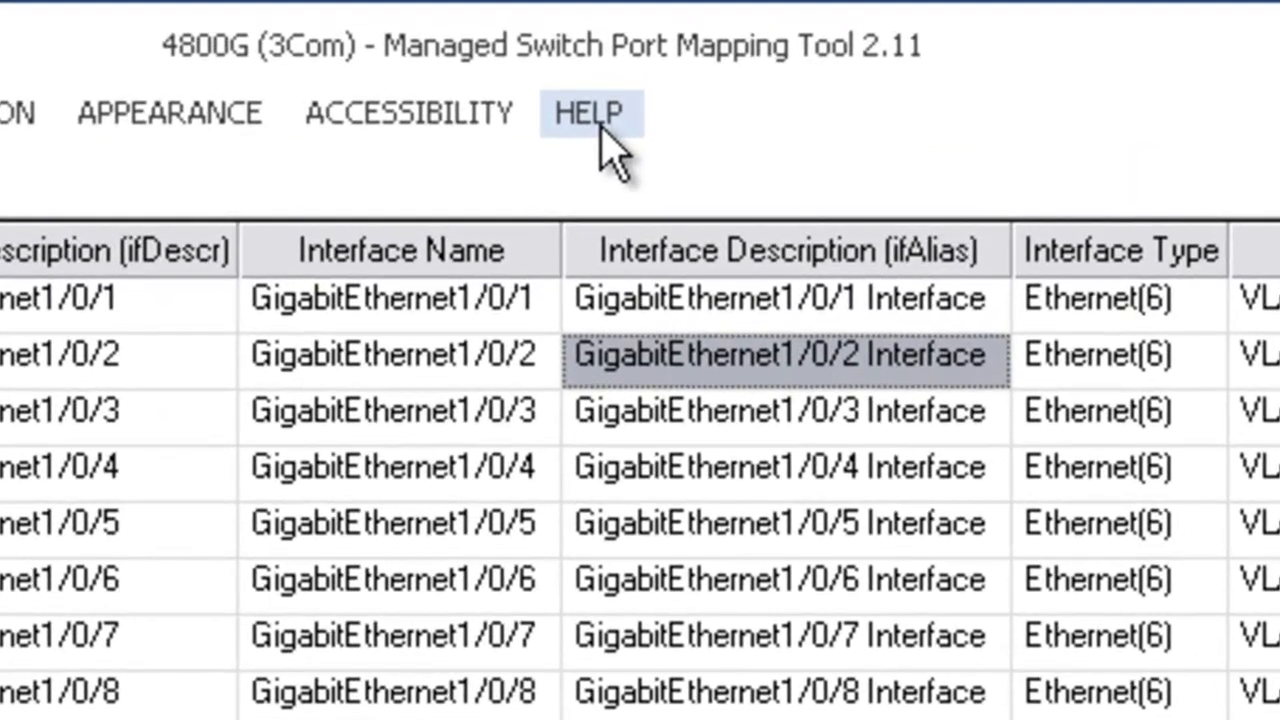
Open Help Topics and go to Command Line Operation > Command Line Syntax and Options
left_click(587, 112)
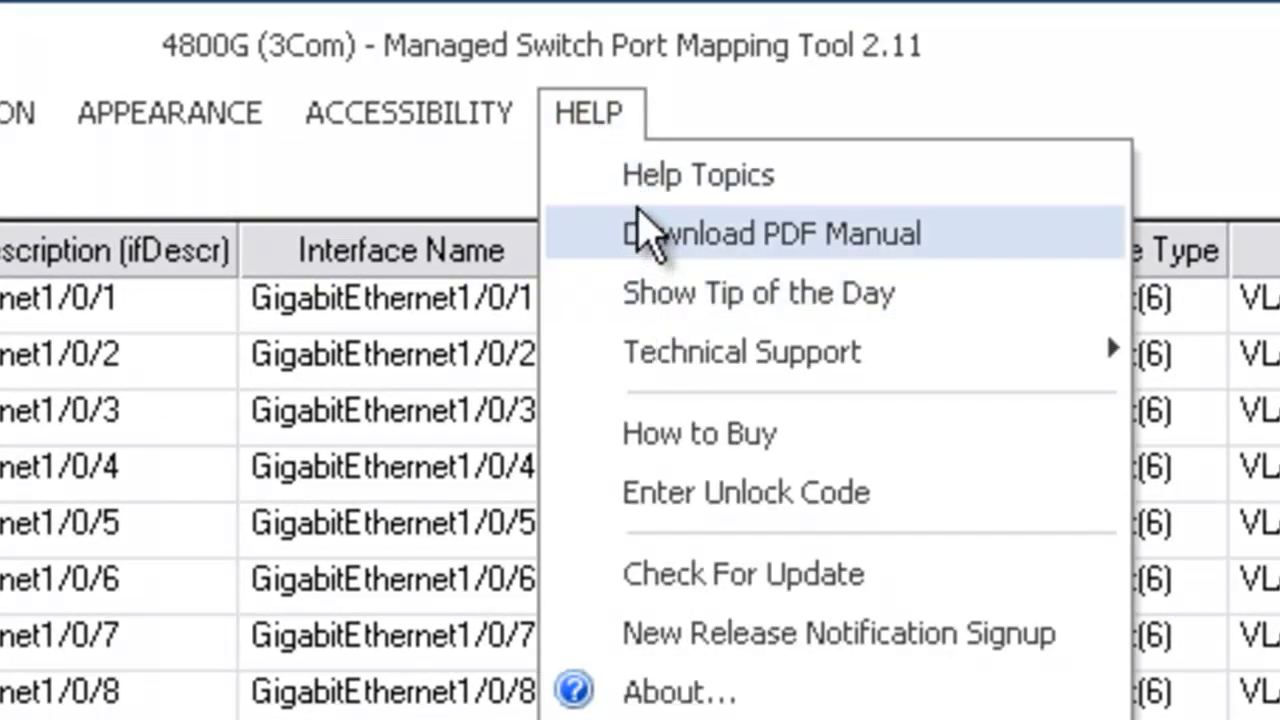
left_click(697, 174)
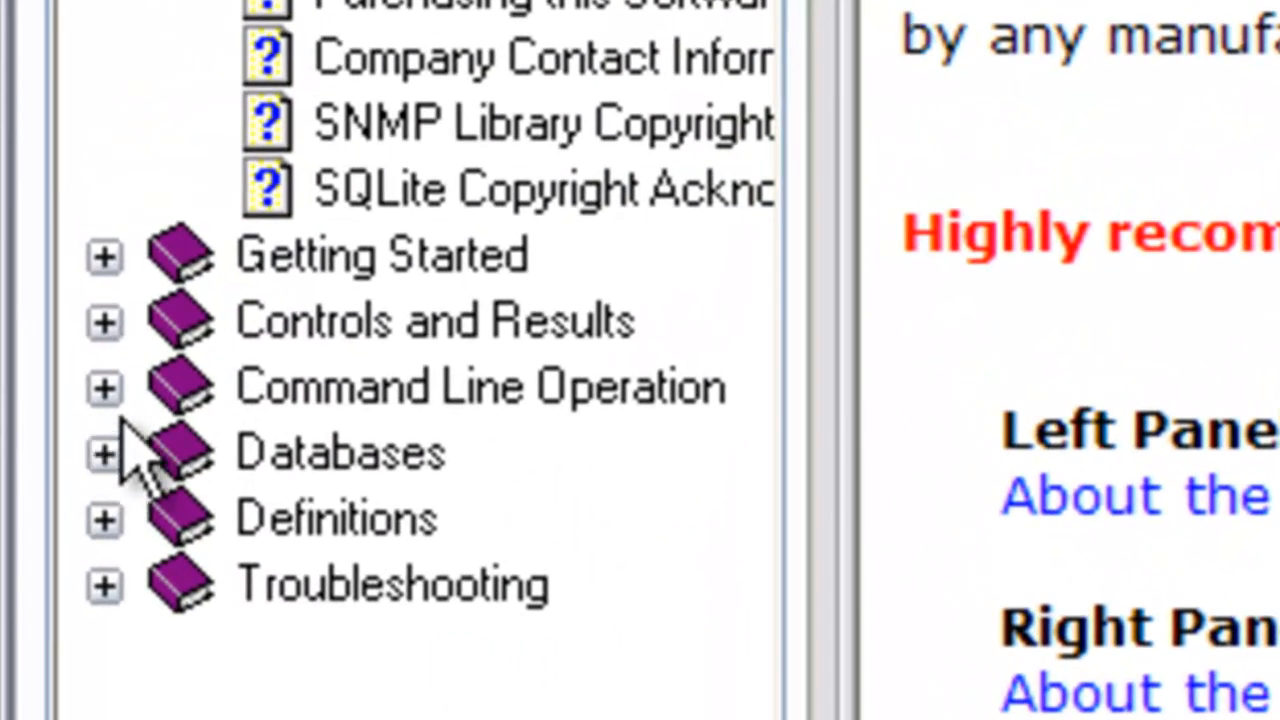
left_click(103, 388)
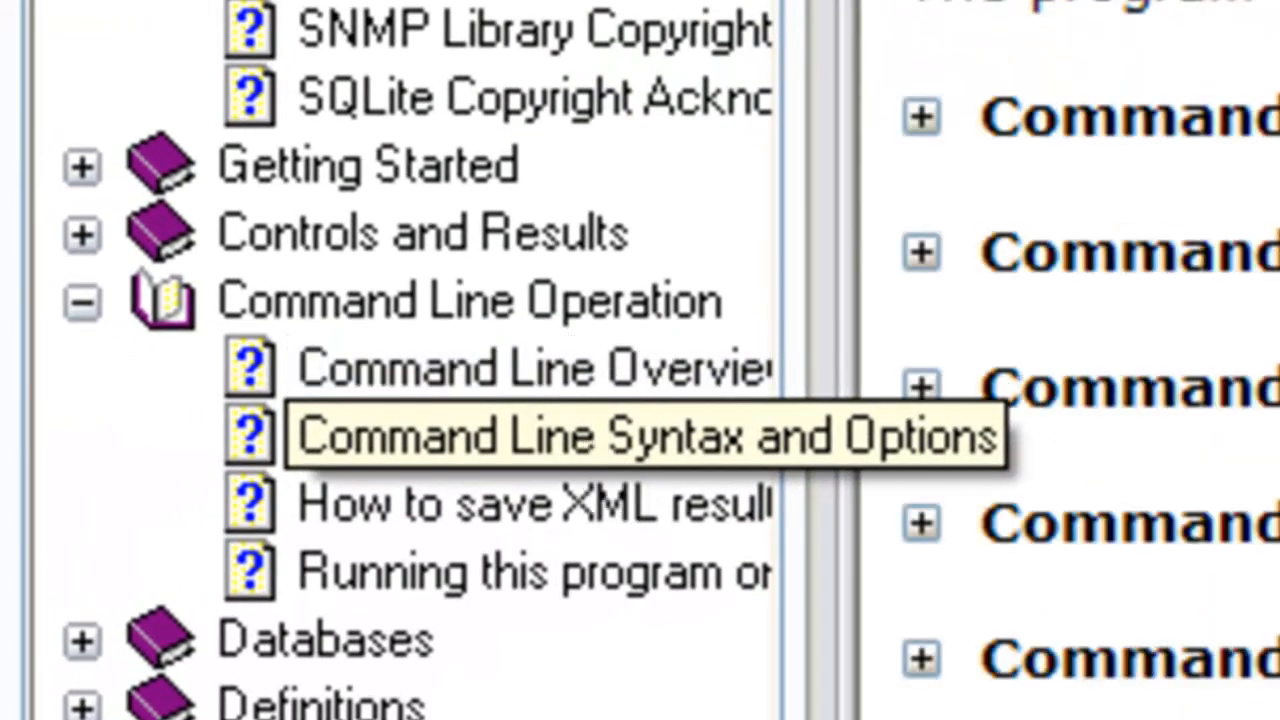
left_click(640, 435)
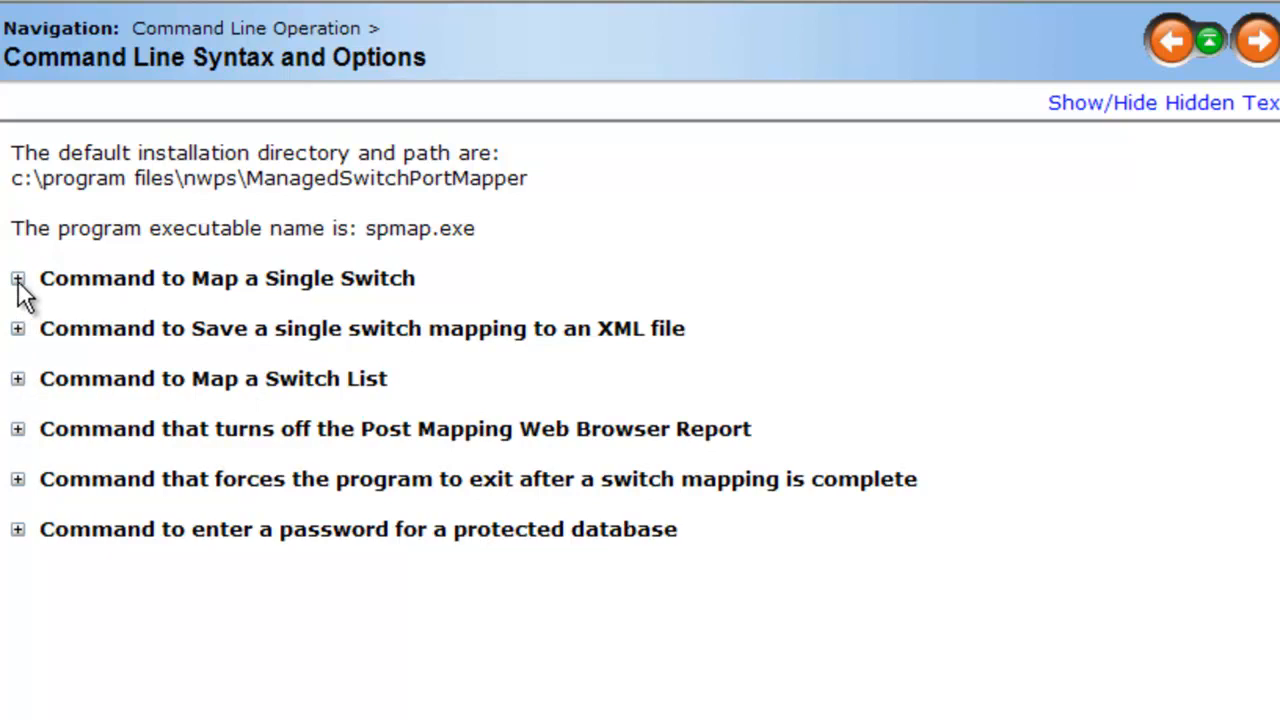
Expand 'Command to Map a Single Switch' to show its mapconf syntax and example
left_click(17, 278)
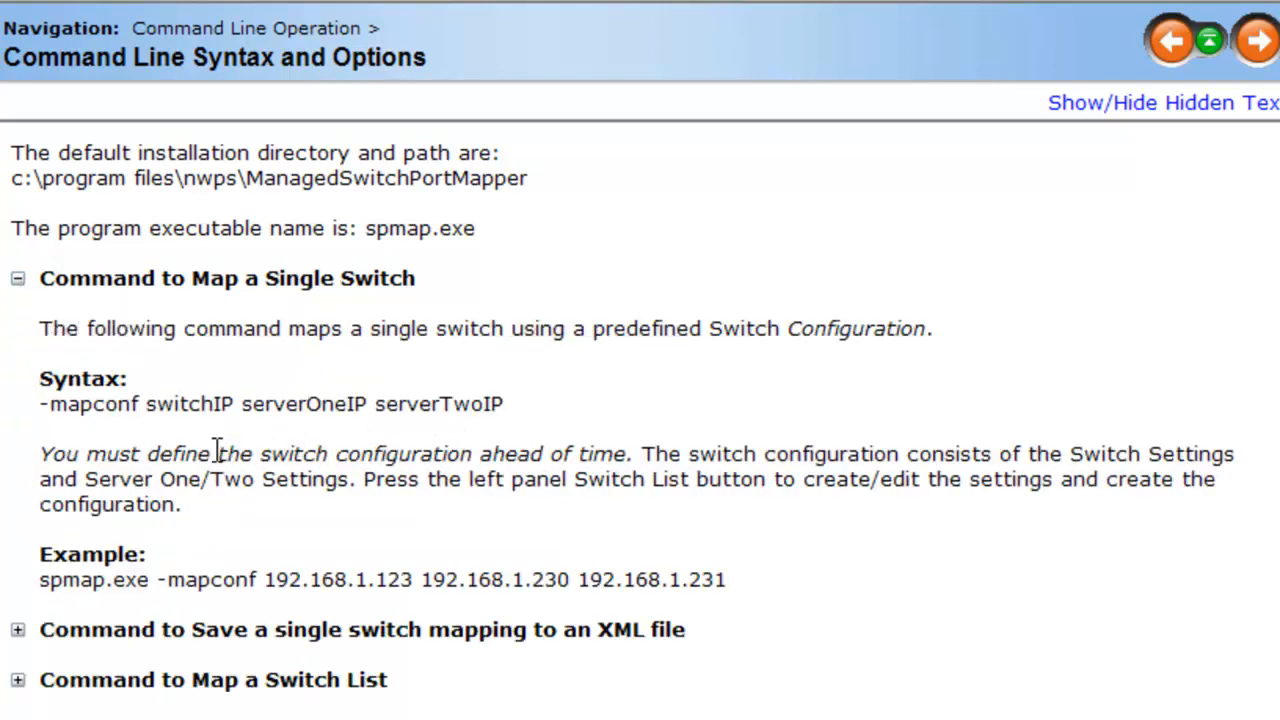
mouse_move(240, 570)
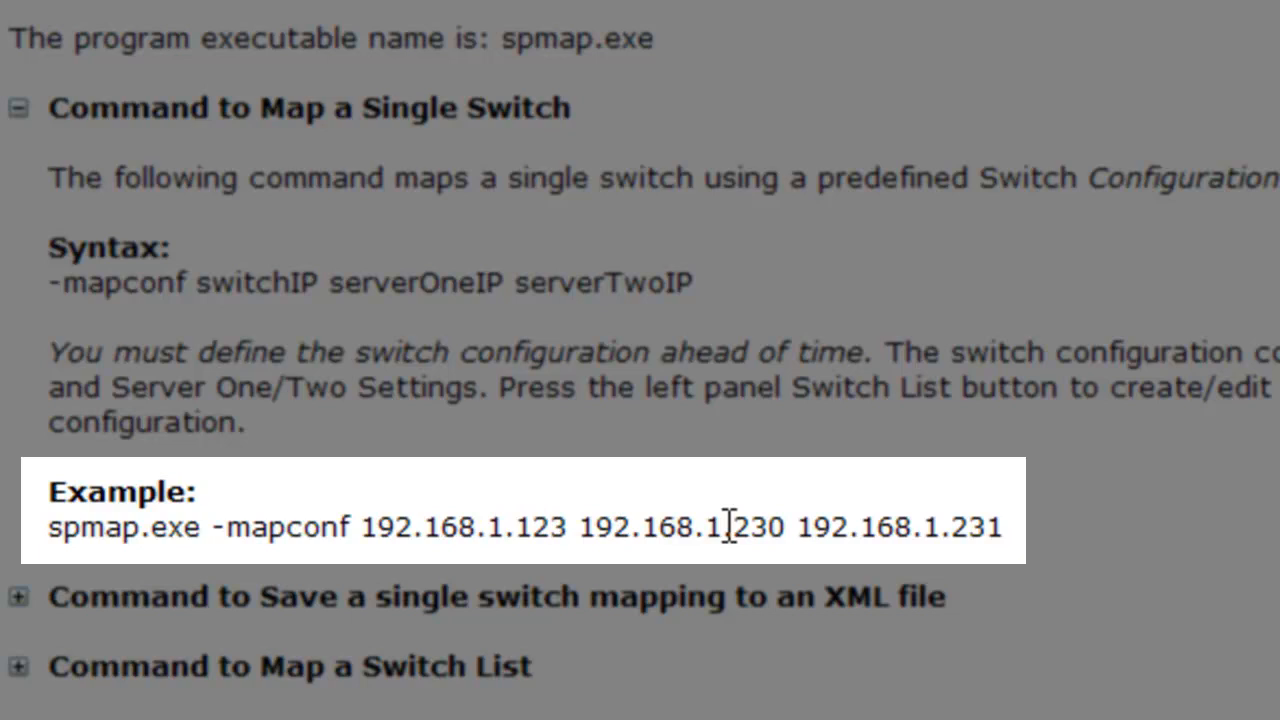
mouse_move(735, 520)
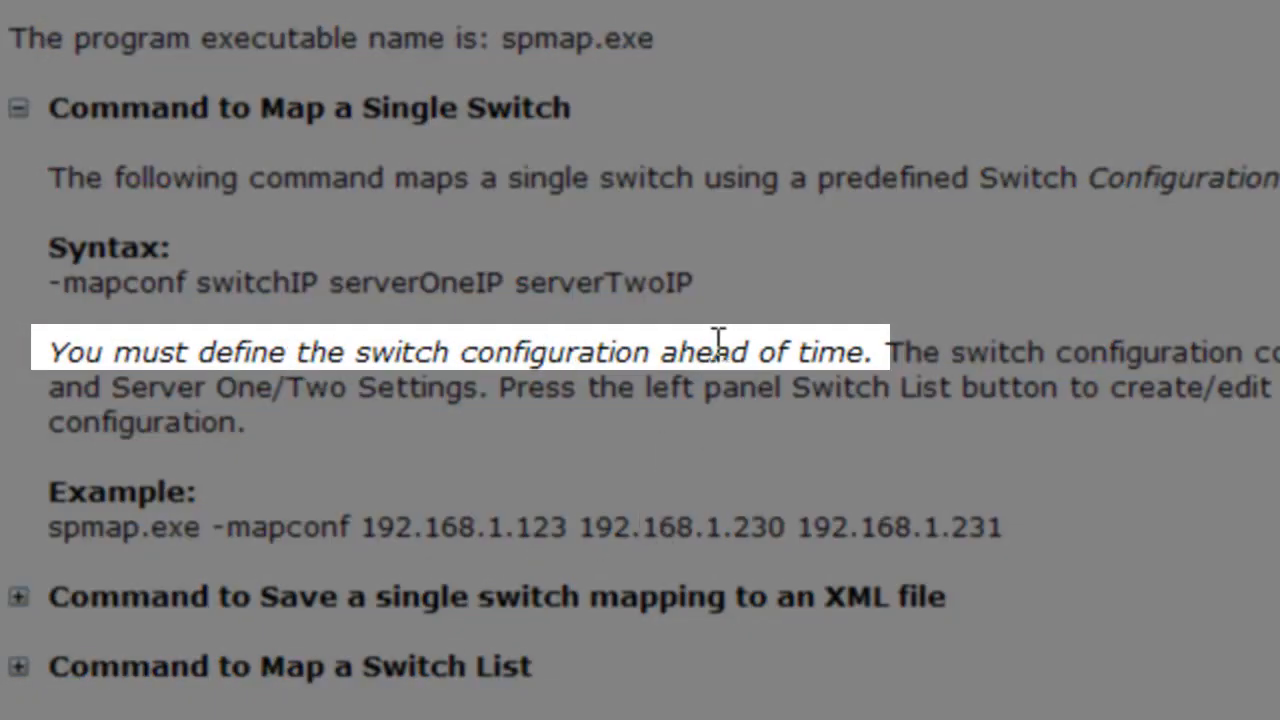
mouse_move(643, 388)
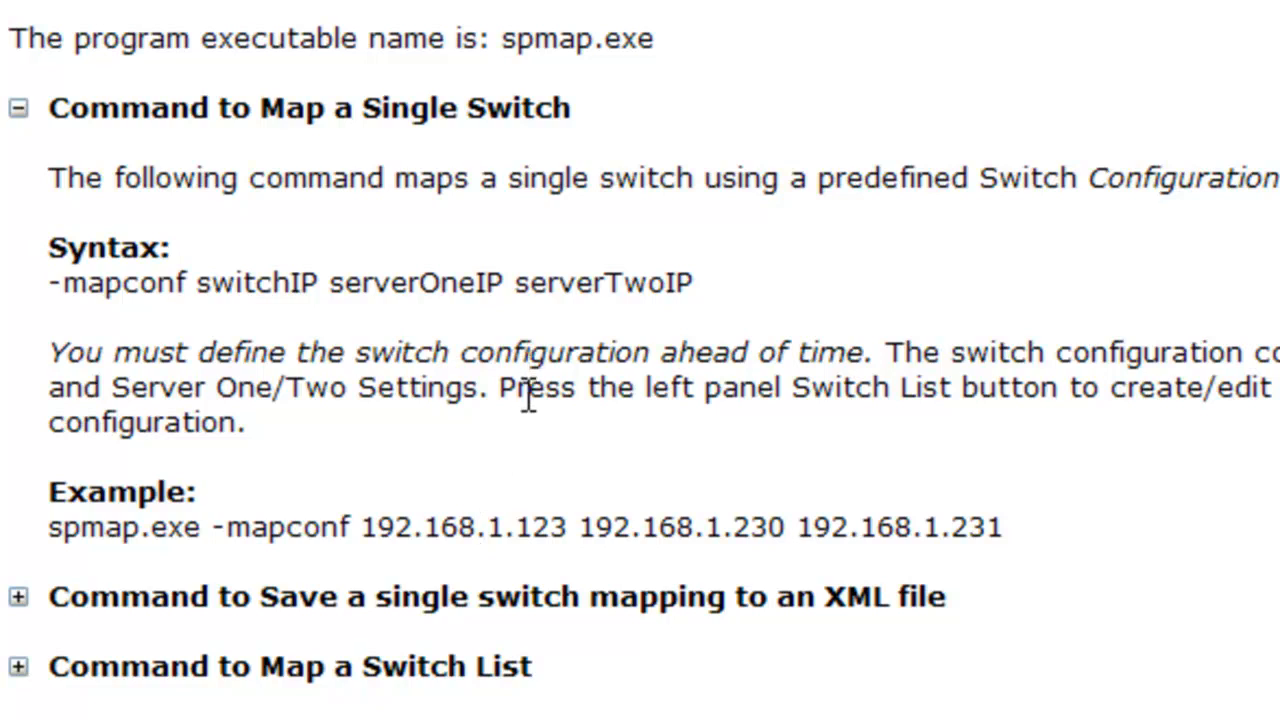
mouse_move(513, 540)
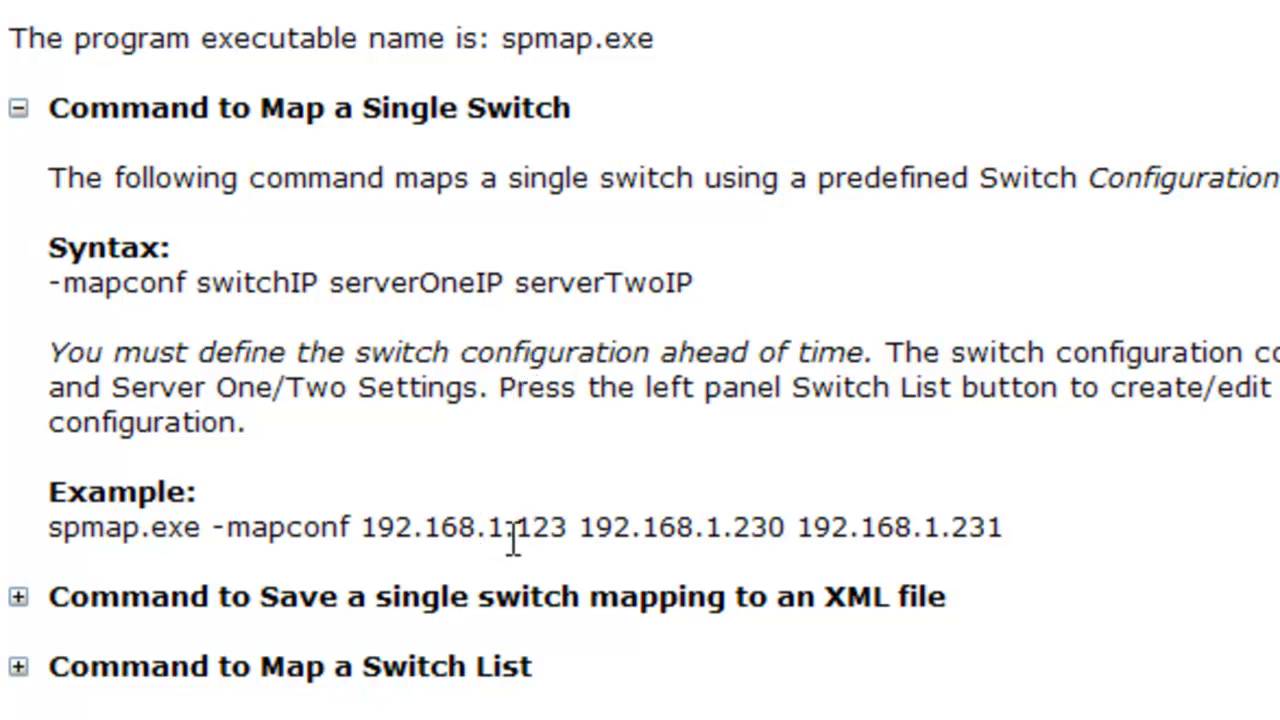
mouse_move(58, 527)
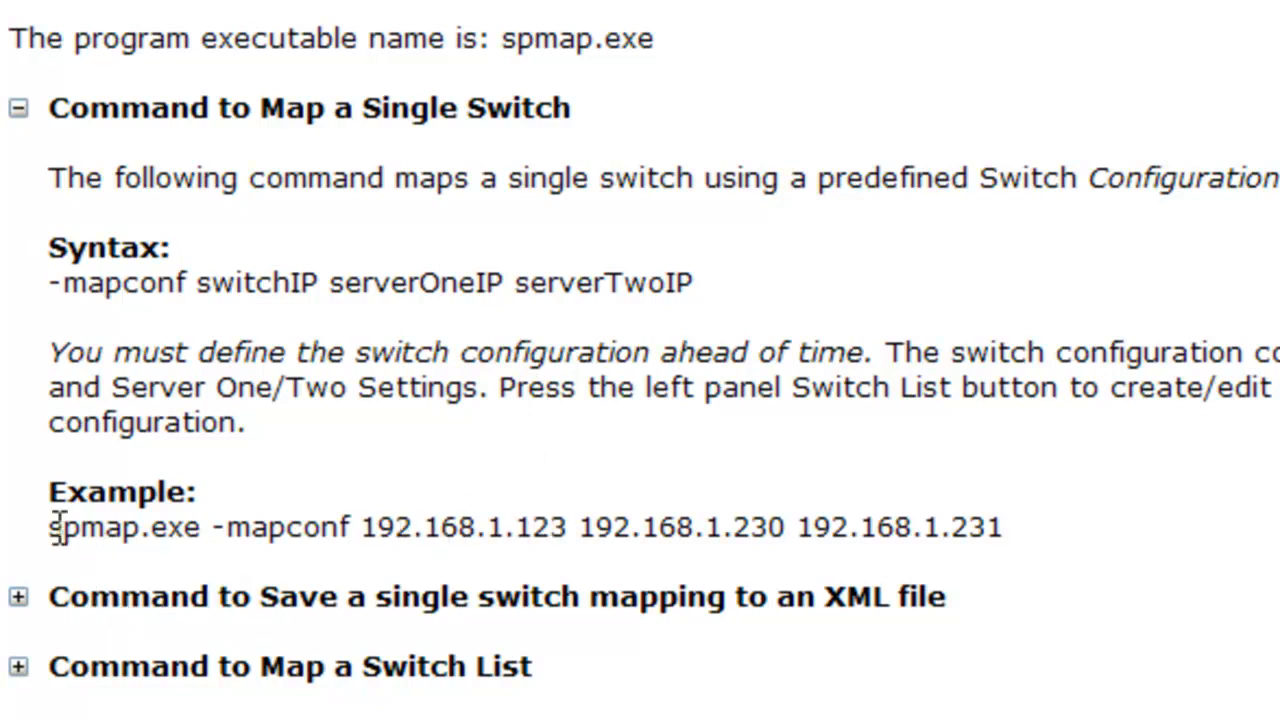
mouse_move(20, 107)
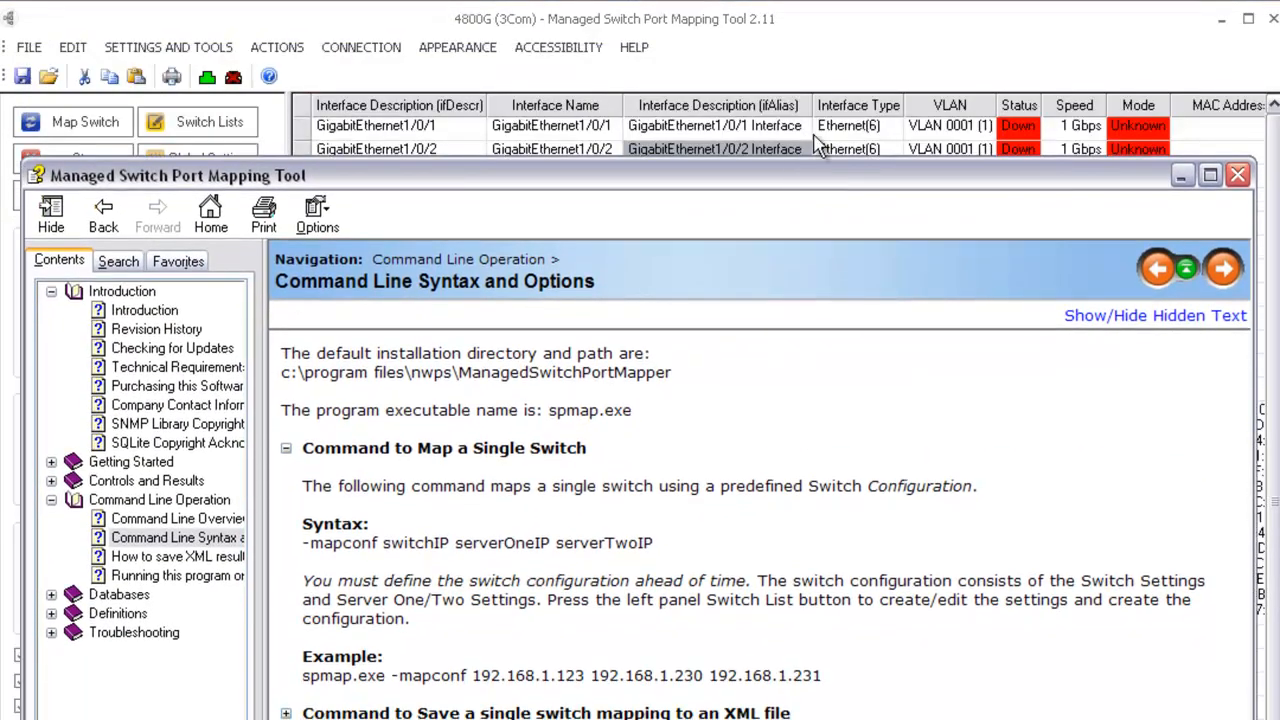
Drag the help window upward on screen
left_click_drag(178, 175, 178, 96)
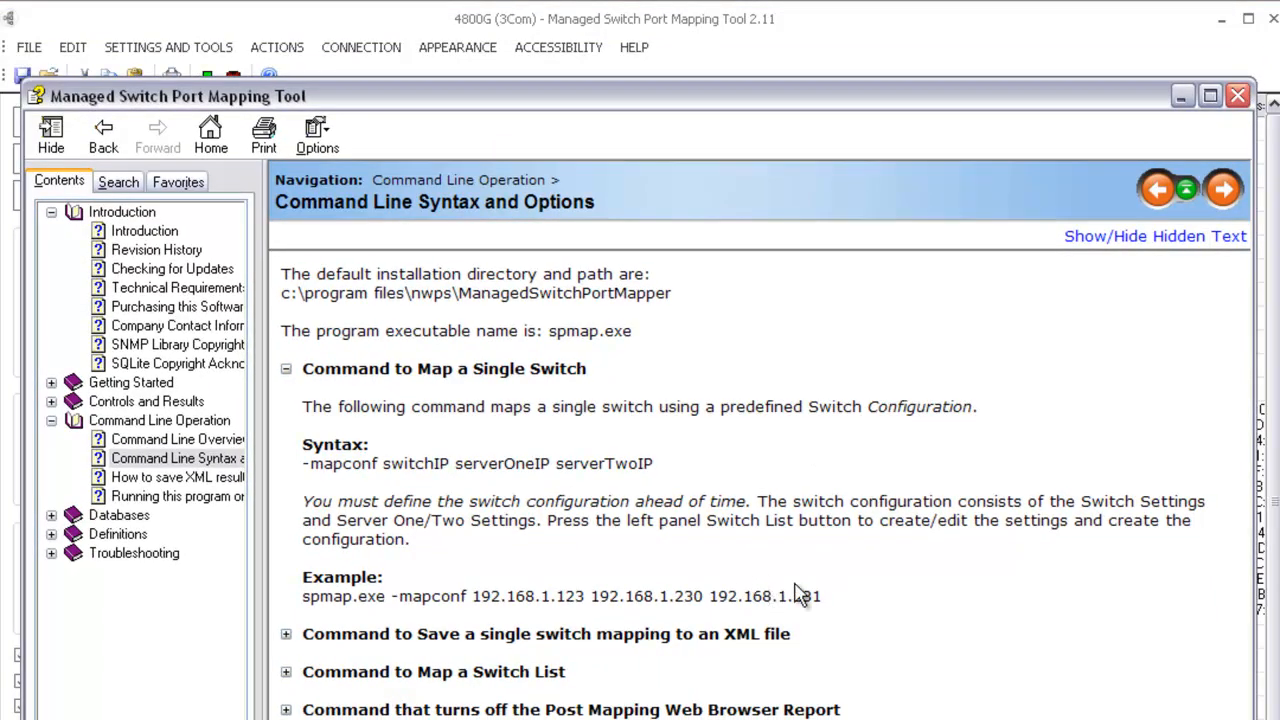
mouse_move(797, 605)
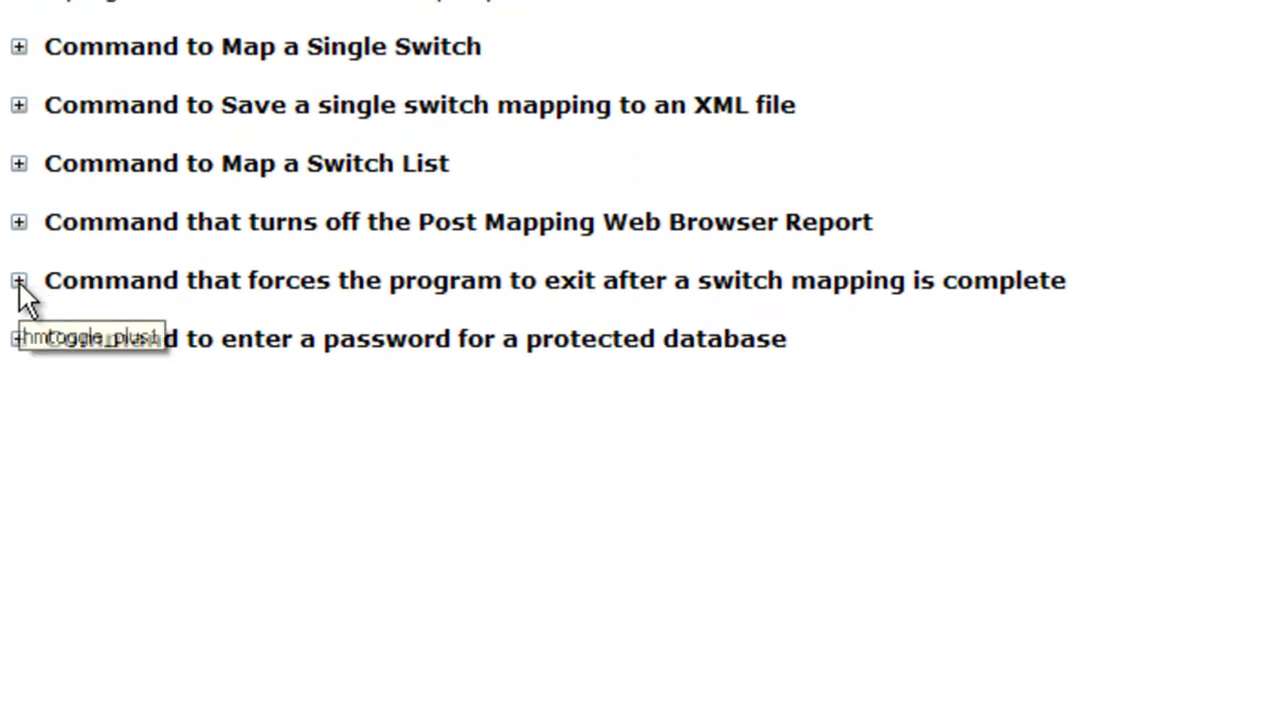
left_click(19, 280)
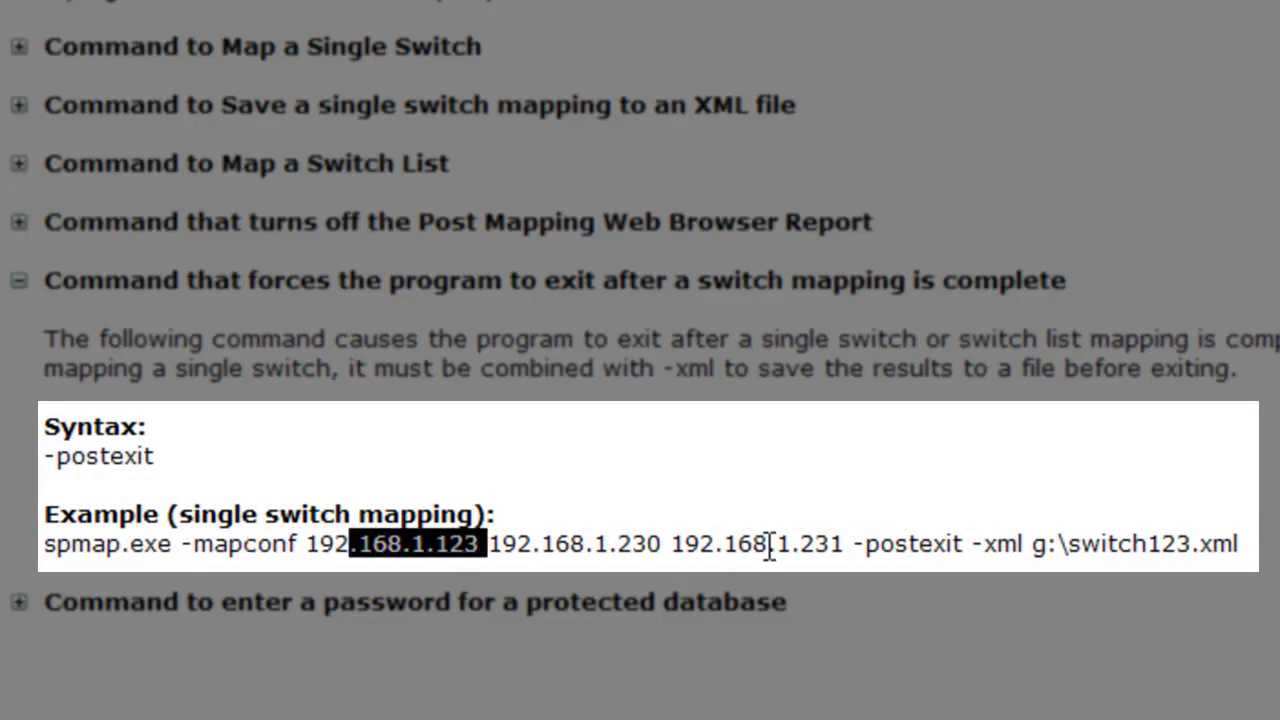
double_click(909, 544)
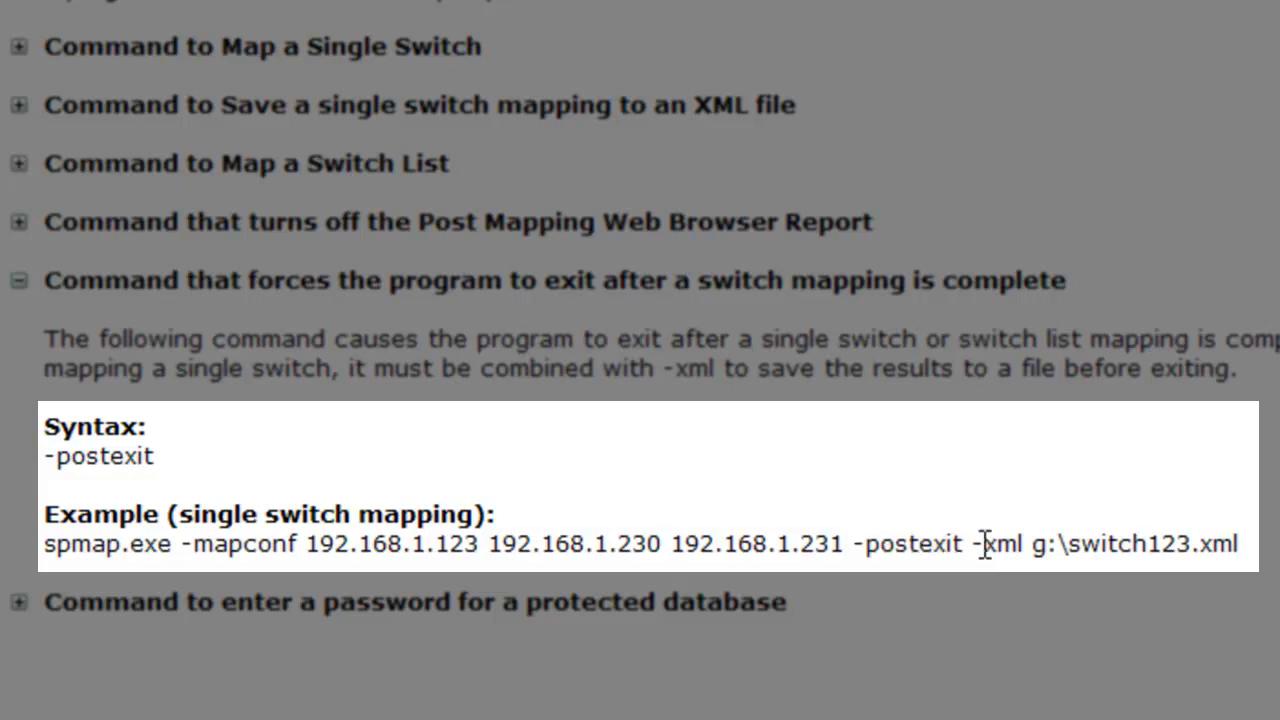
double_click(992, 545)
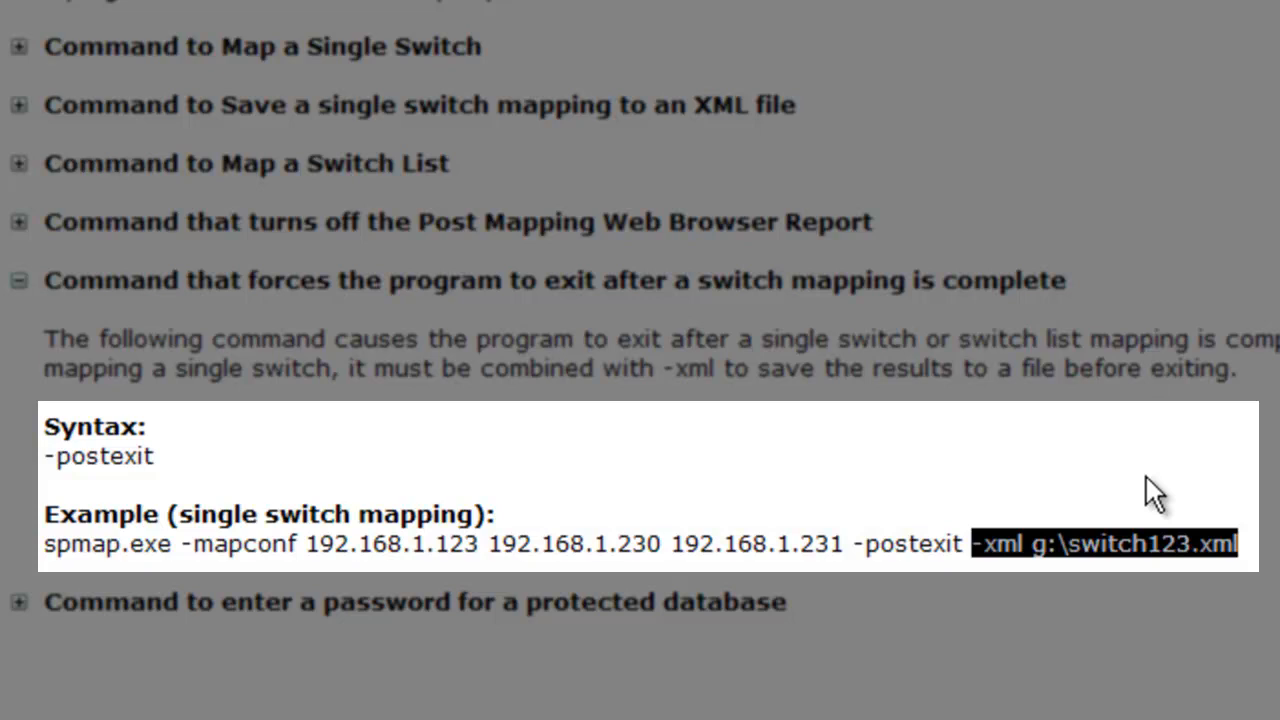
left_click(985, 543)
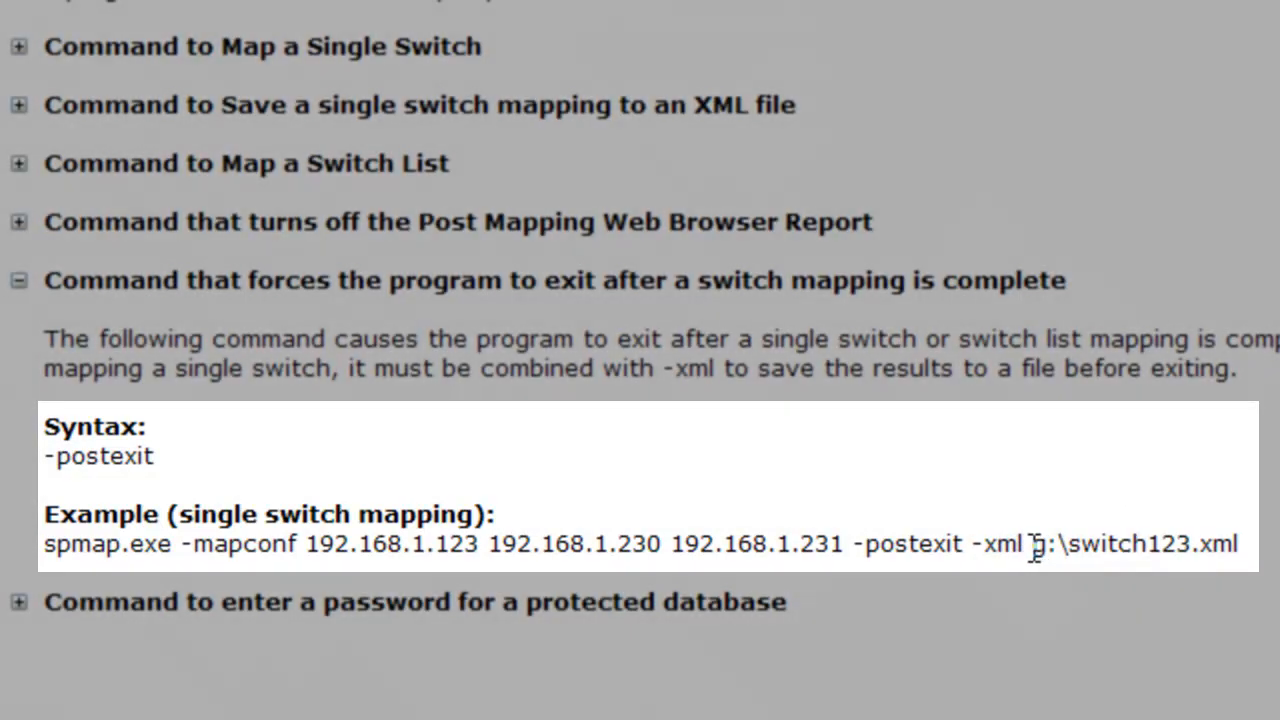
left_click(18, 104)
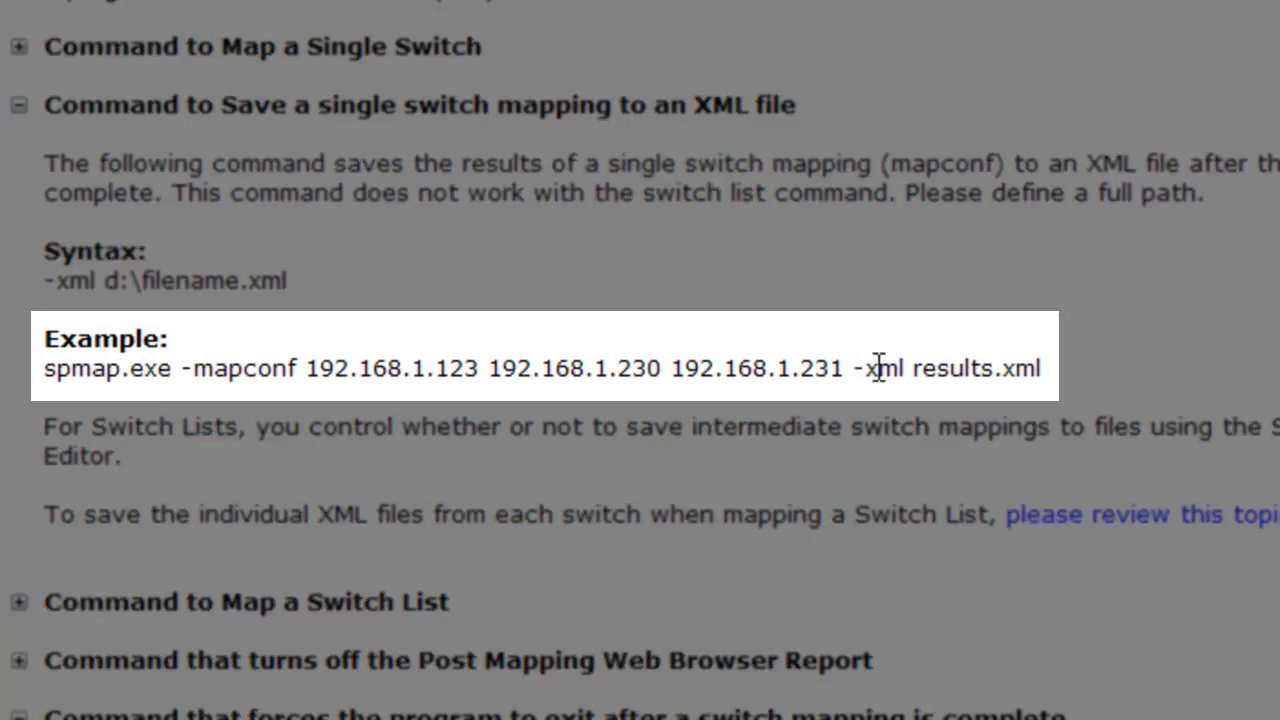
mouse_move(1030, 405)
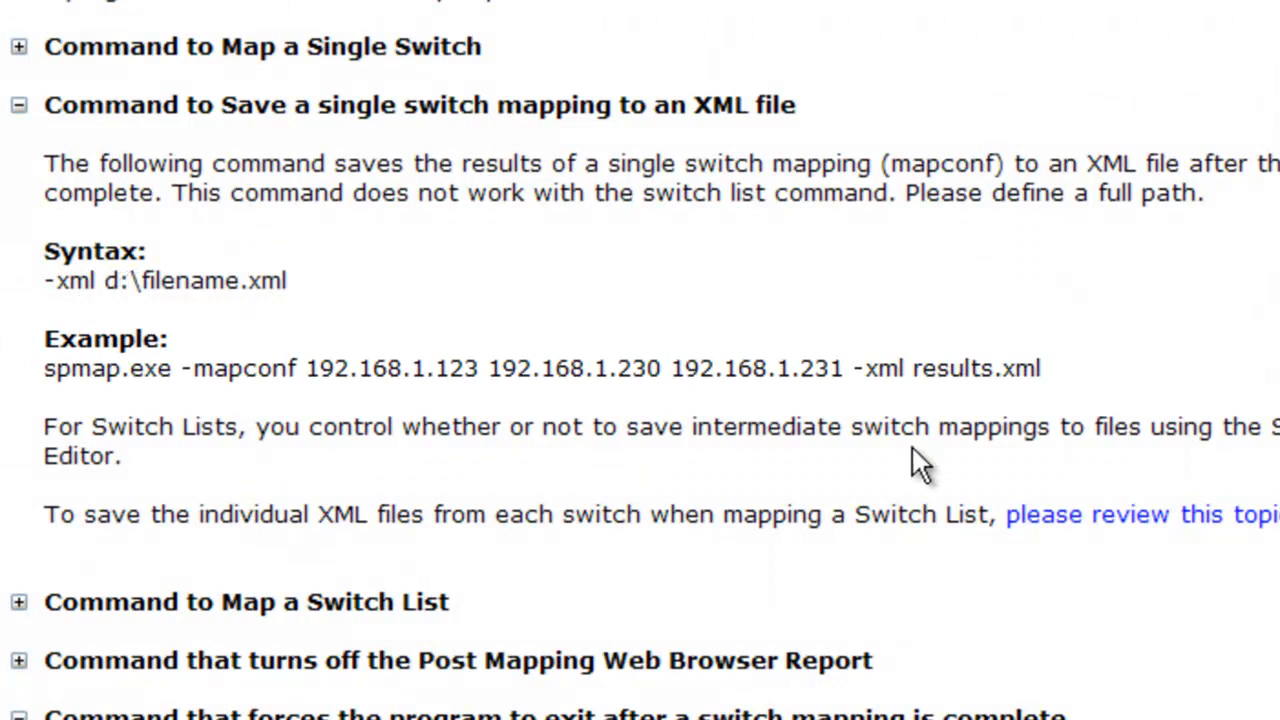
mouse_move(105, 105)
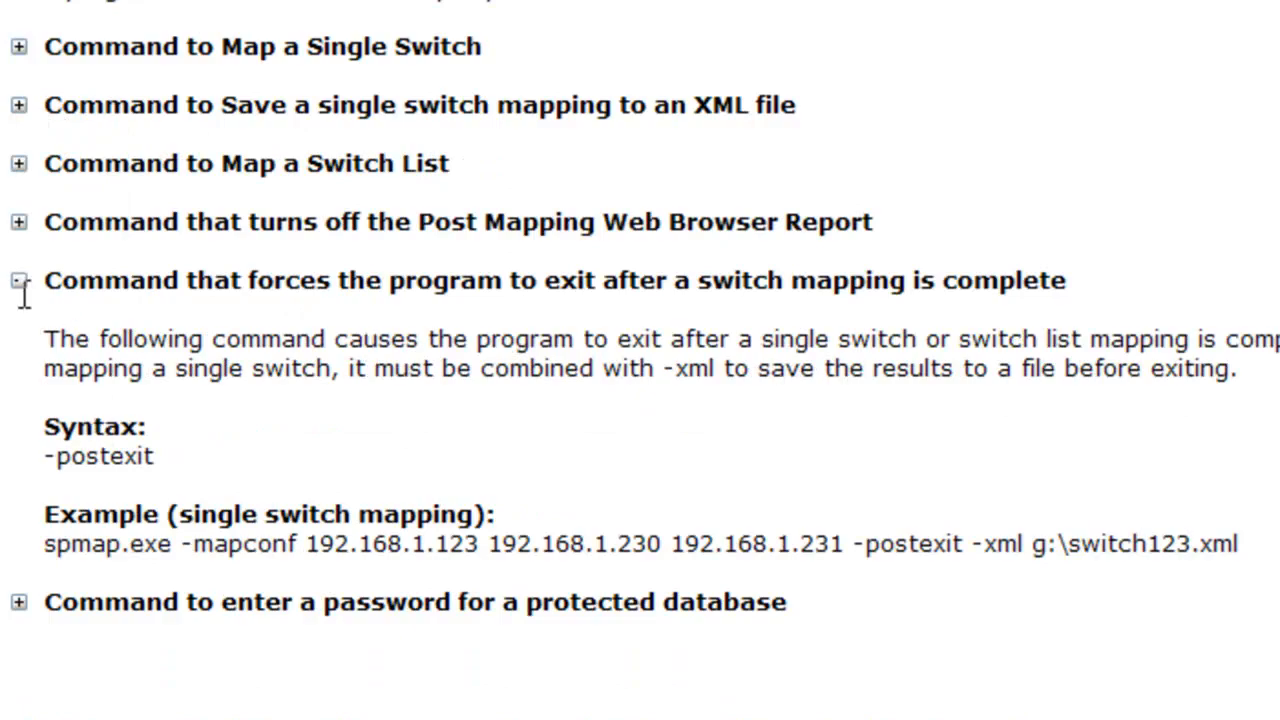
Collapse the postexit section and expand 'Command to Map a Switch List' to show maplist syntax
left_click(18, 280)
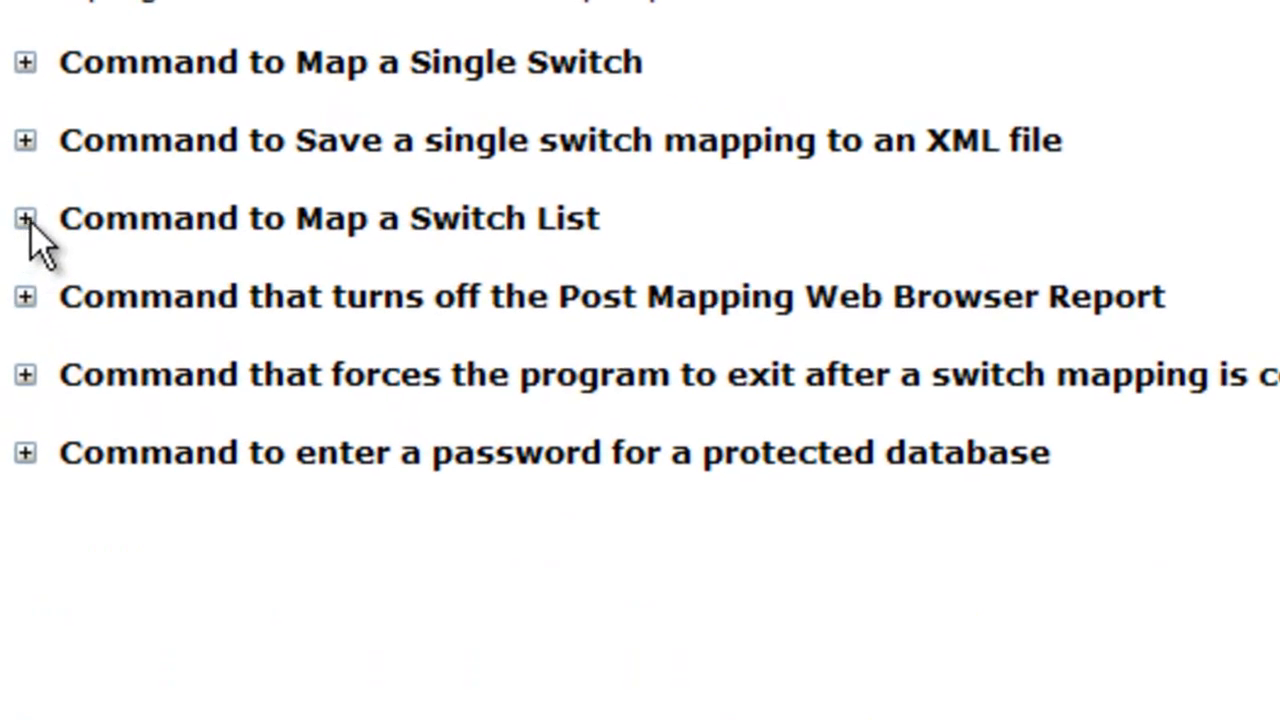
left_click(24, 218)
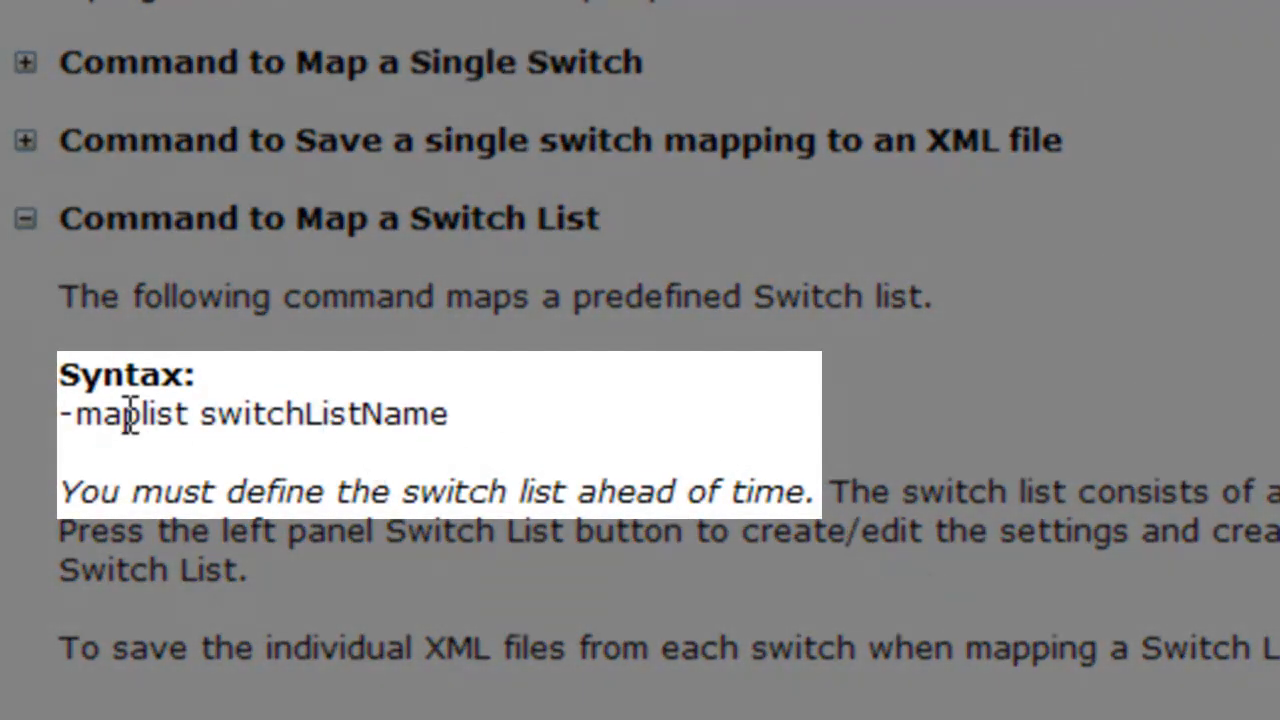
mouse_move(55, 414)
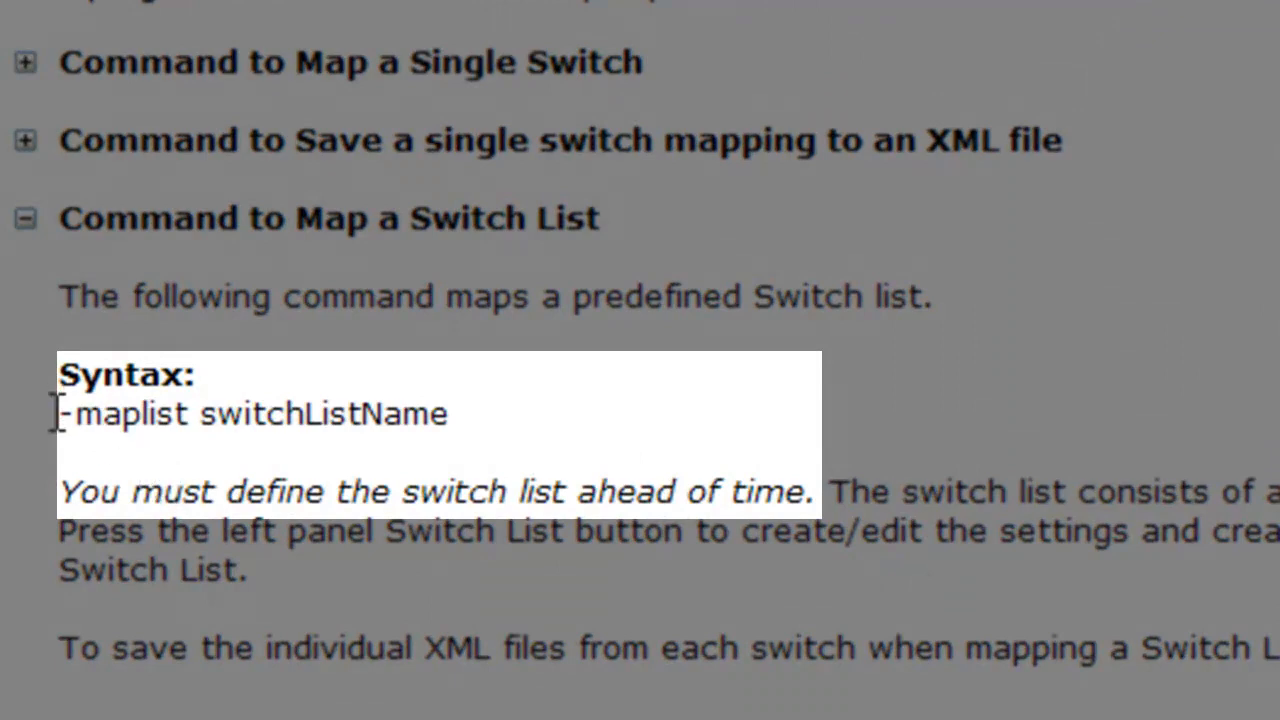
mouse_move(240, 414)
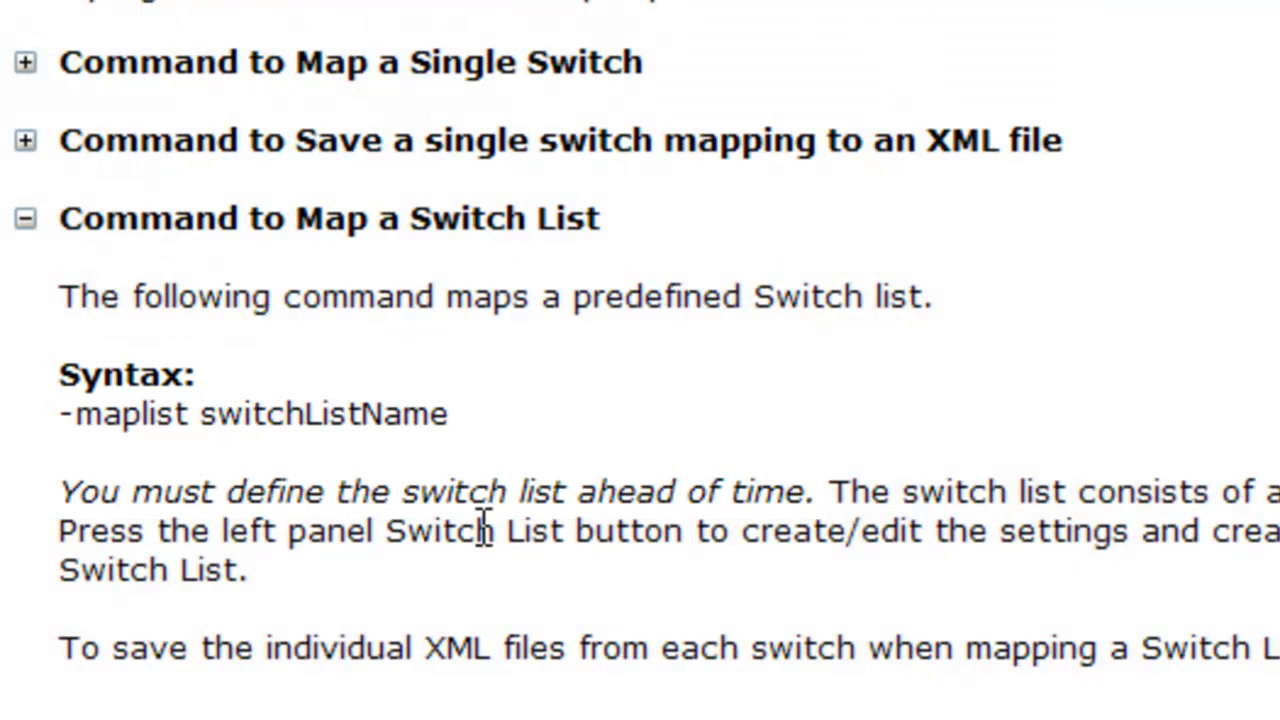
mouse_move(510, 530)
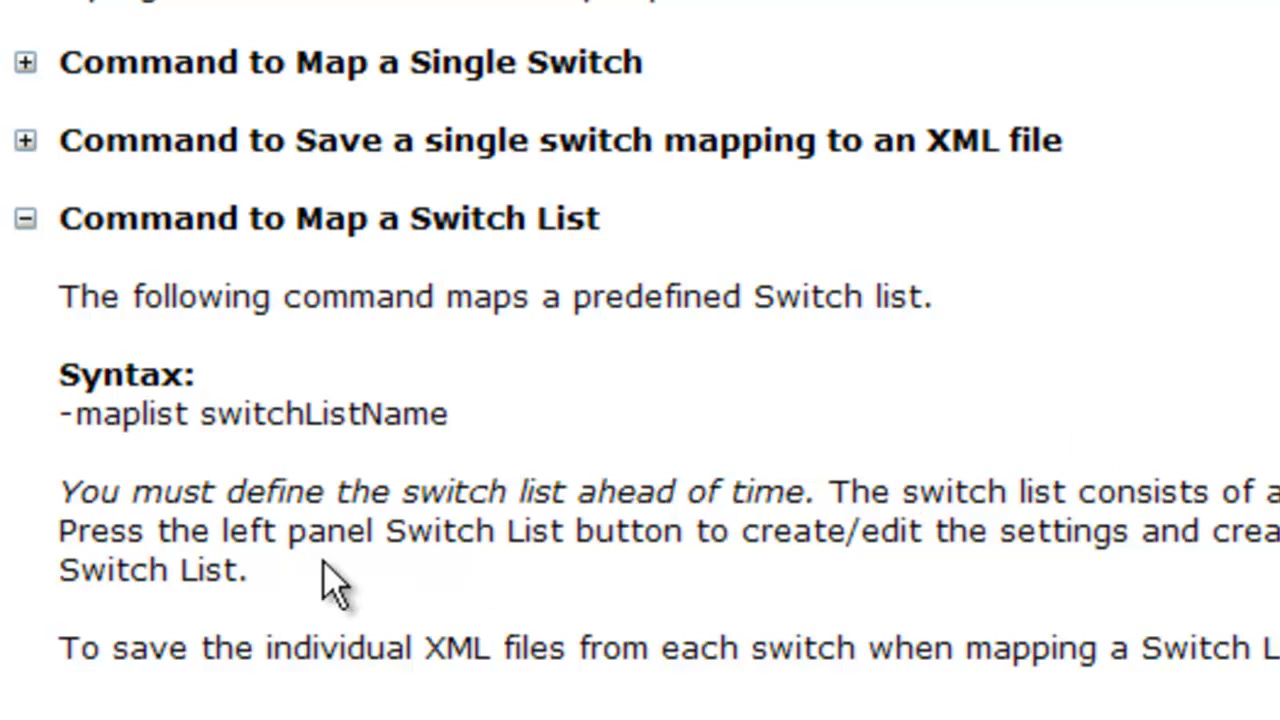
mouse_move(620, 648)
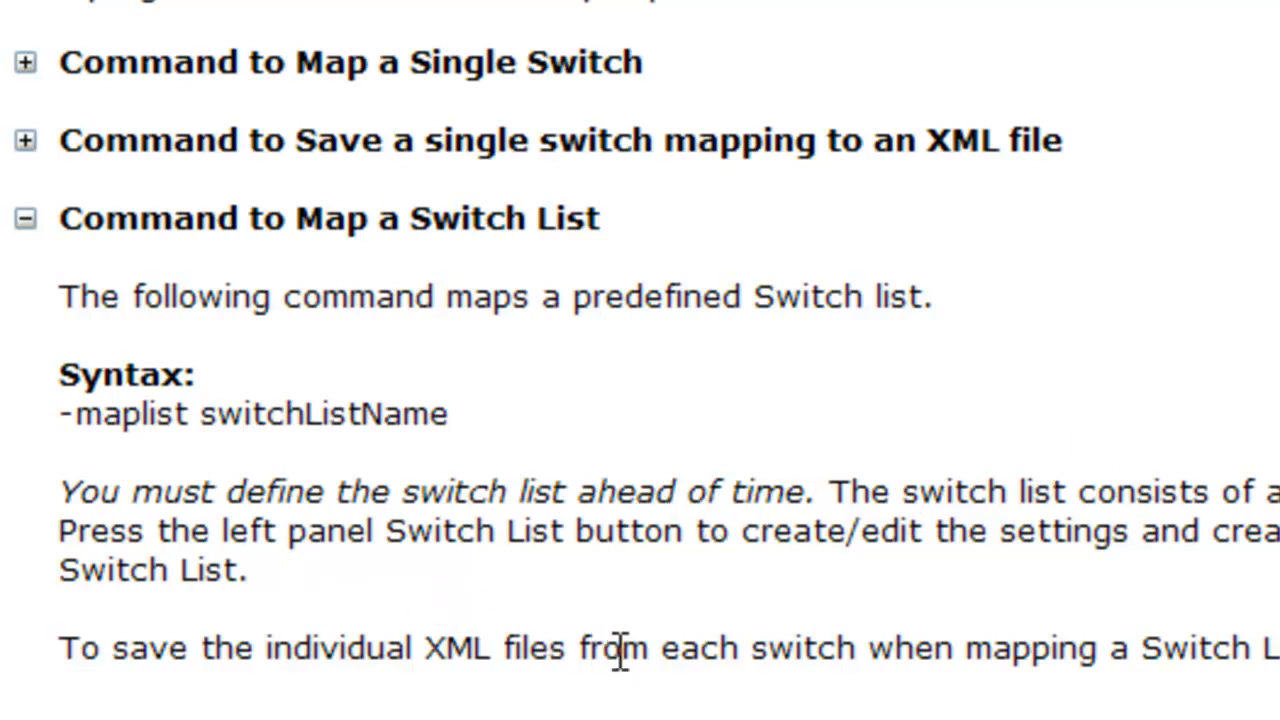
mouse_move(630, 690)
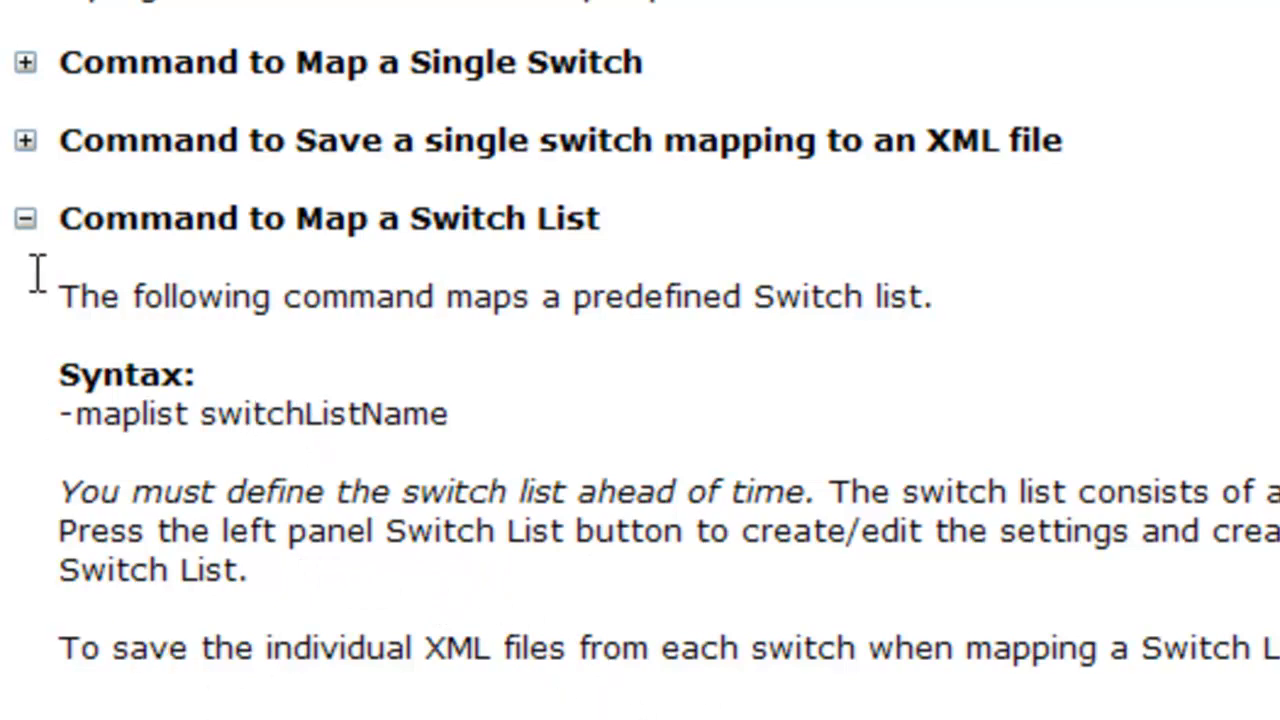
Collapse 'Command to Map a Switch List' so only command headings remain
left_click(24, 218)
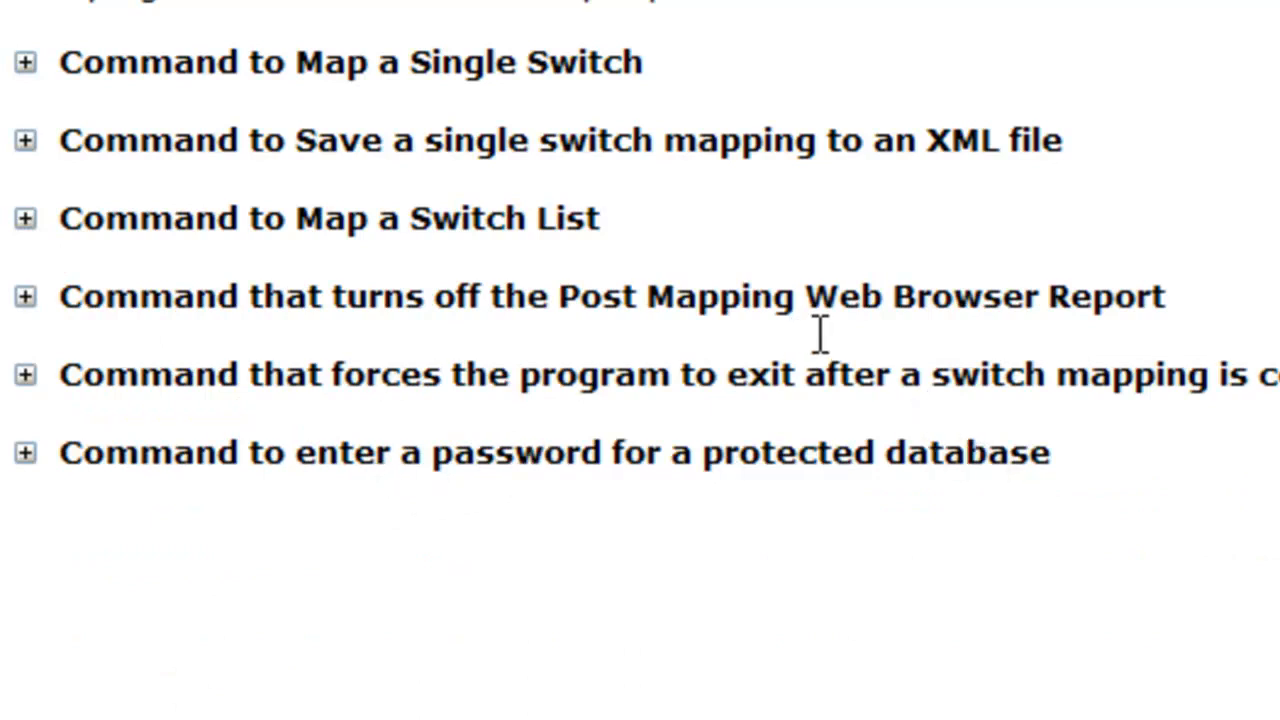
mouse_move(130, 350)
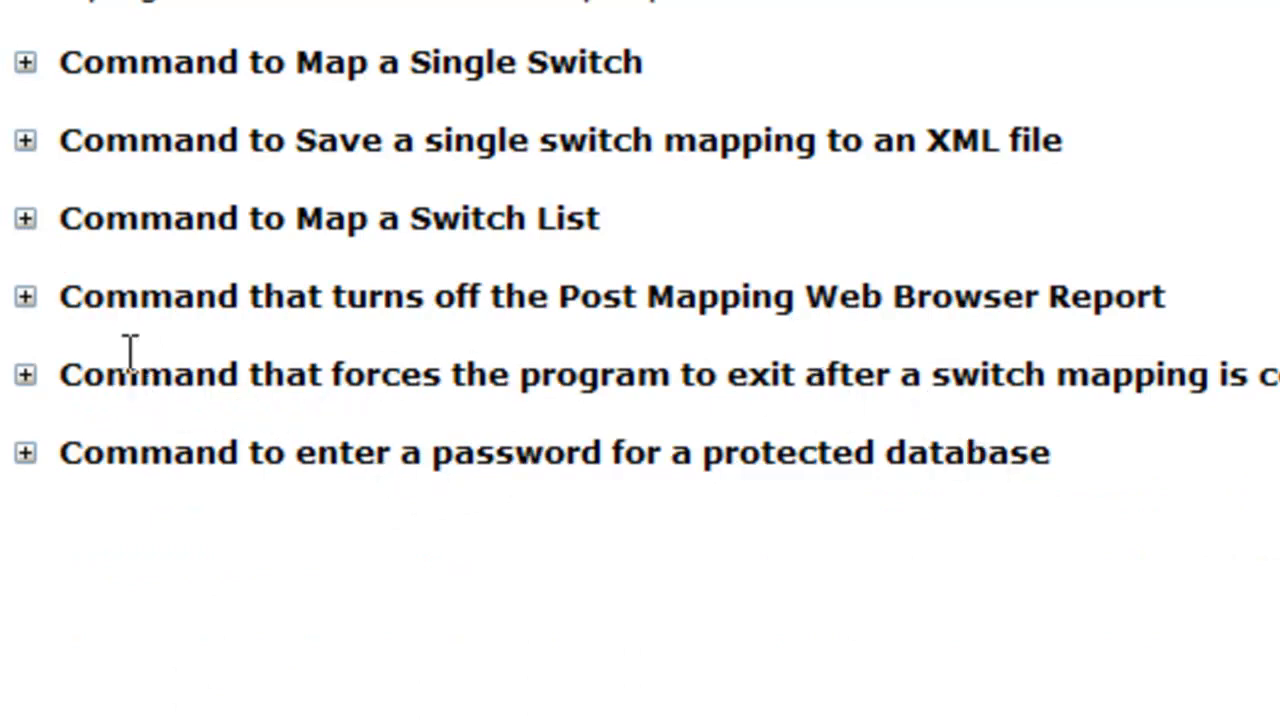